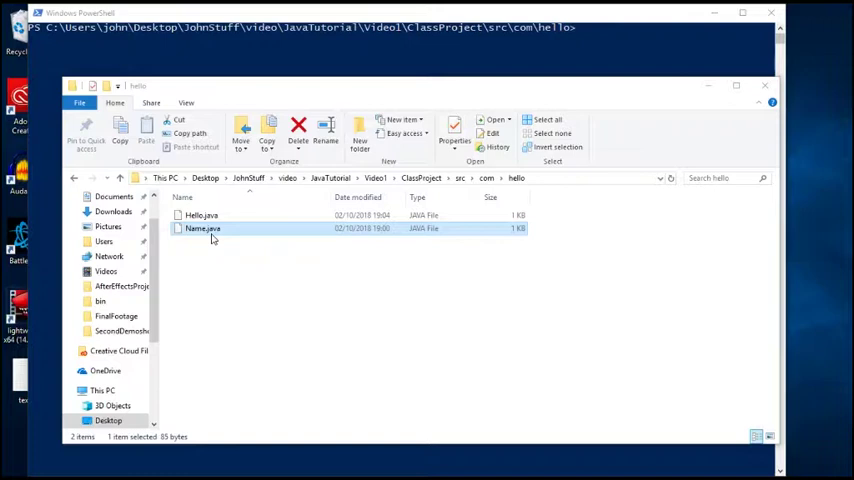
Open Hello.java and Name.java in Notepad++ and read both sources
double_click(201, 215)
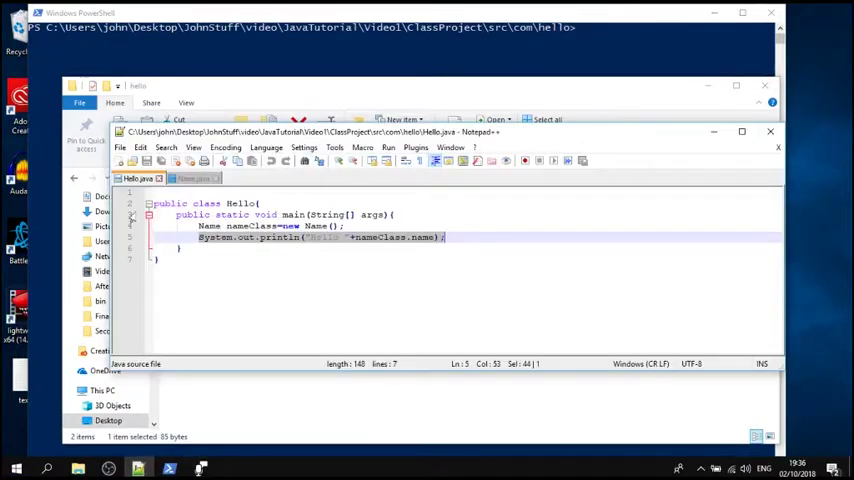
left_click(371, 225)
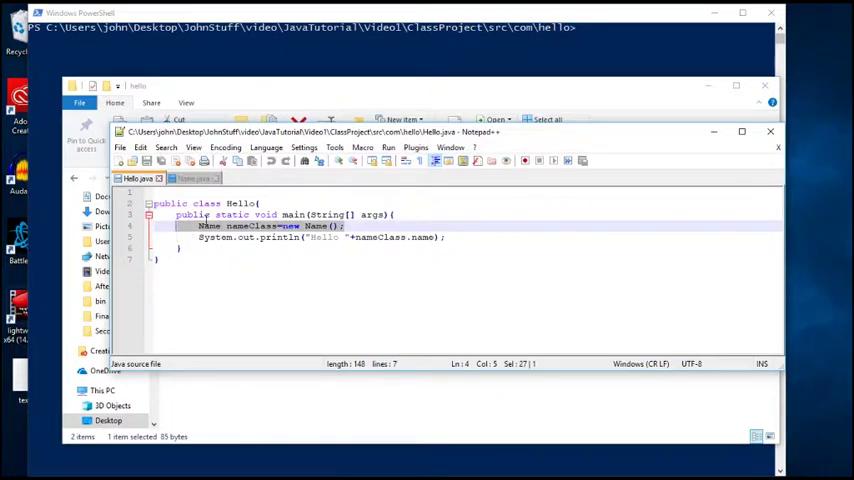
left_click(193, 178)
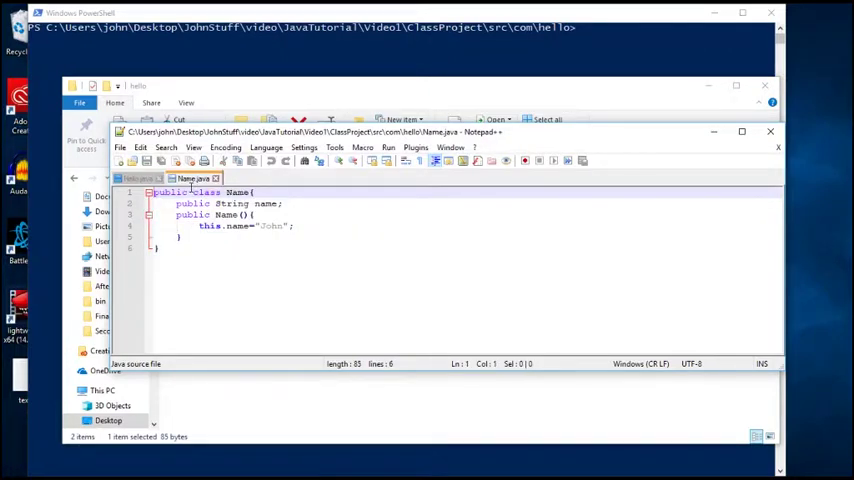
left_click(138, 178)
type("j")
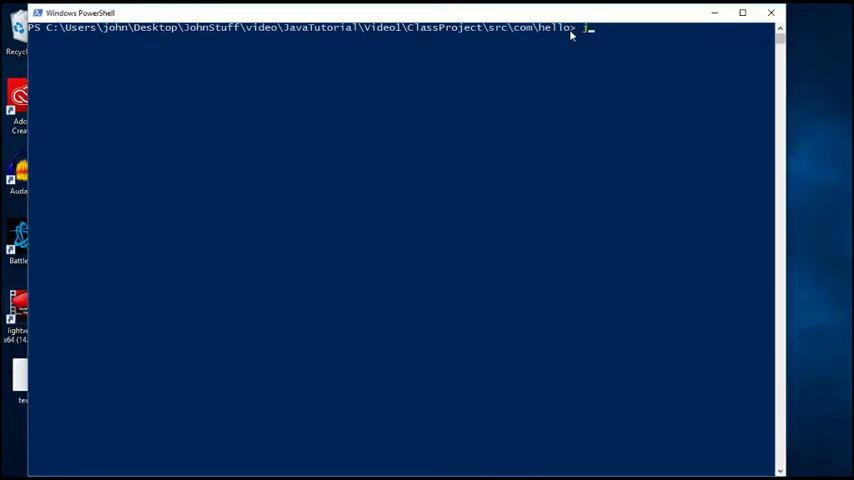
Compile Hello.java with javac, retyping the command after a mistyped first try
type("avac He")
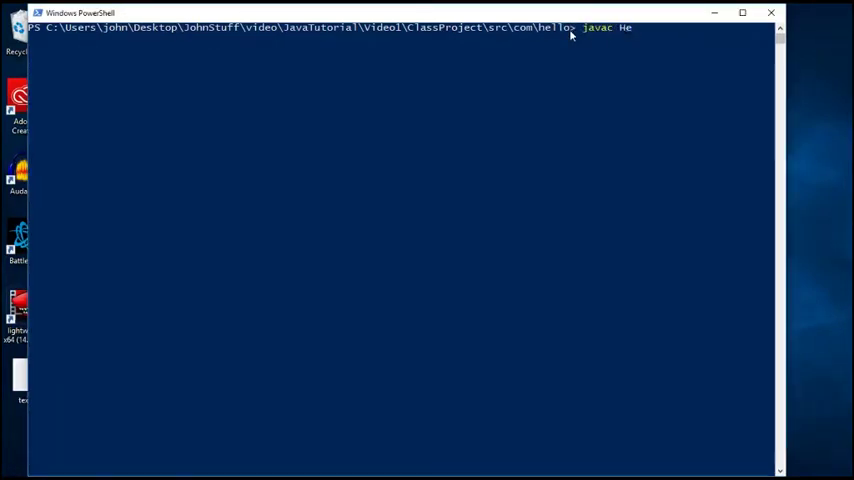
type("llo")
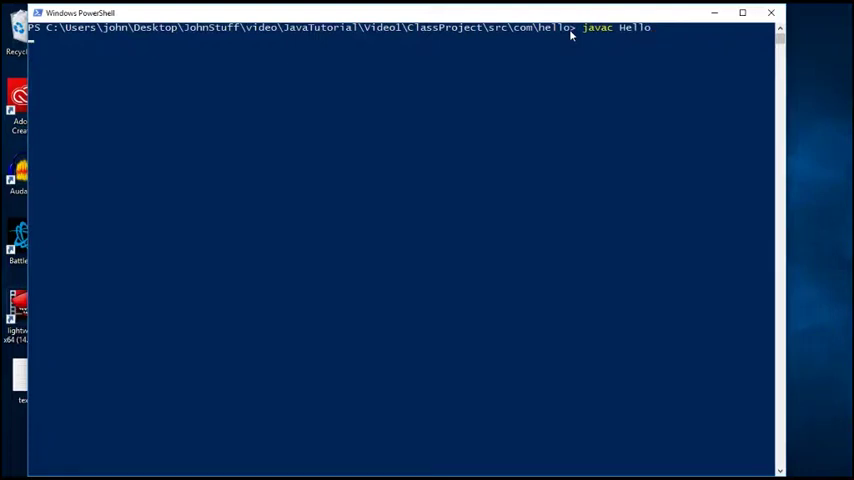
key("Return")
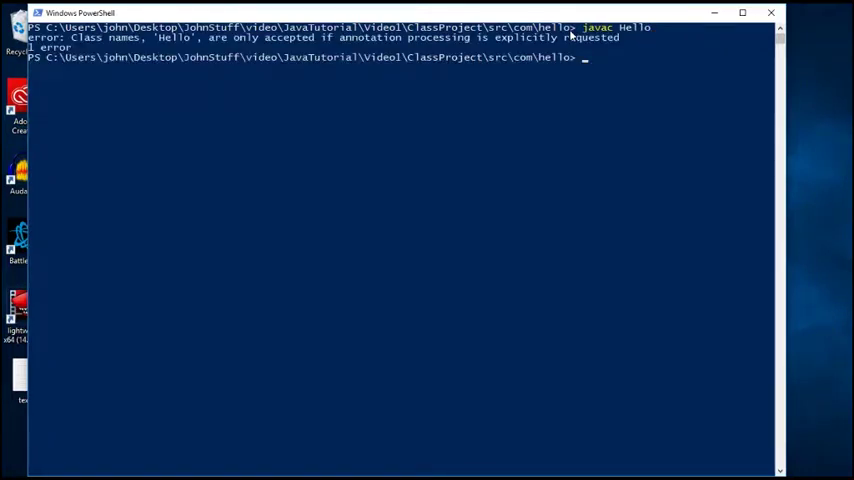
type("javac Hello")
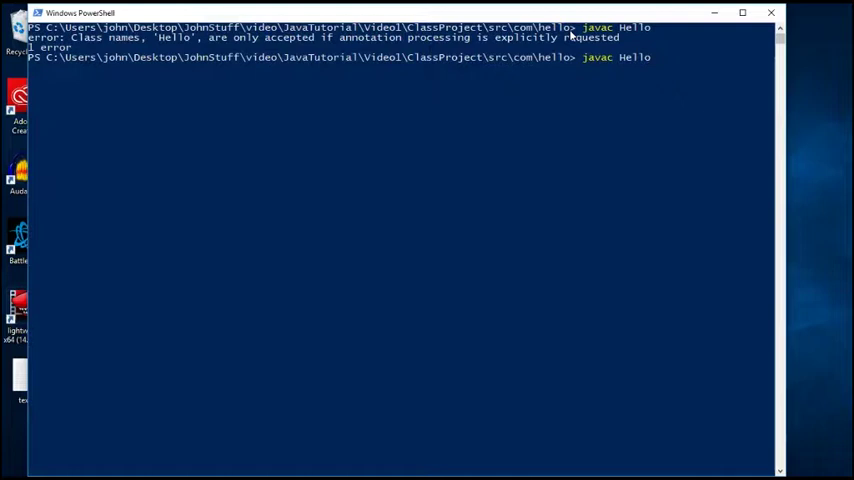
type(".java")
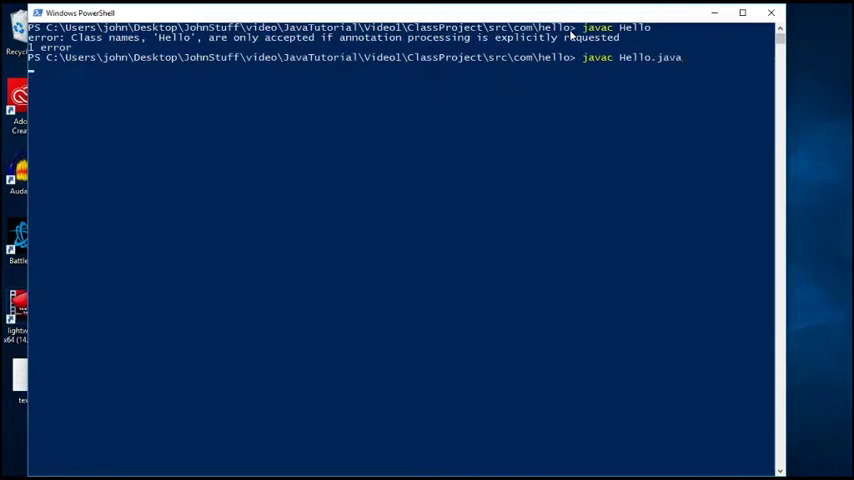
key("Return")
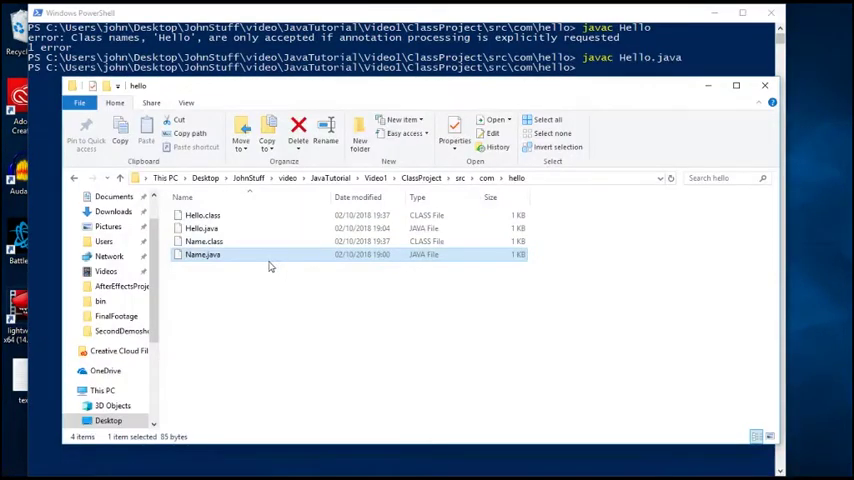
Confirm Hello.class exists in Explorer, then run the program with java Hello
left_click(202, 215)
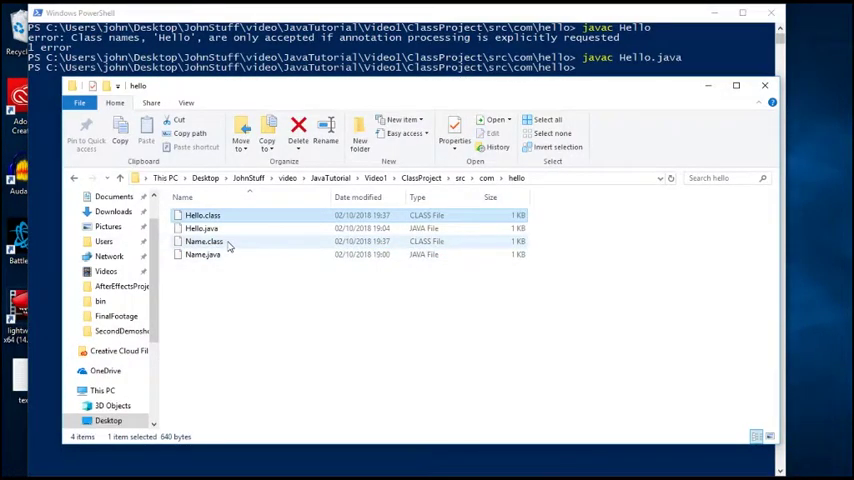
left_click(202, 215)
type("ja")
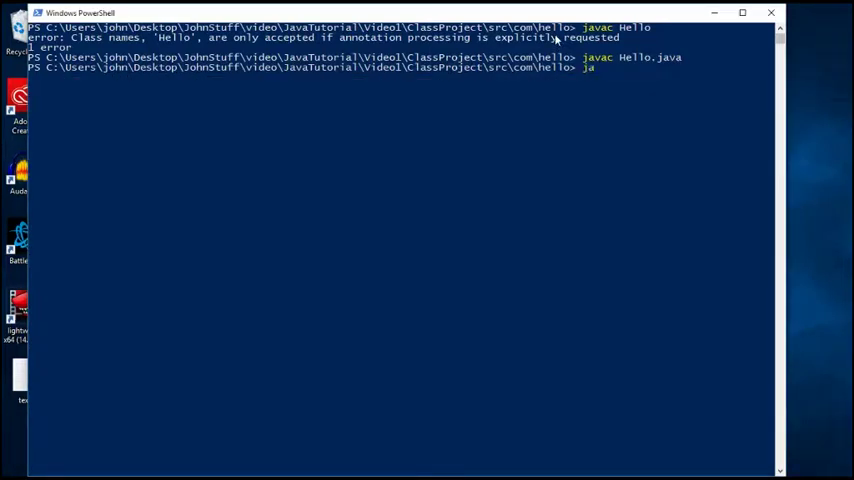
type("va Hello")
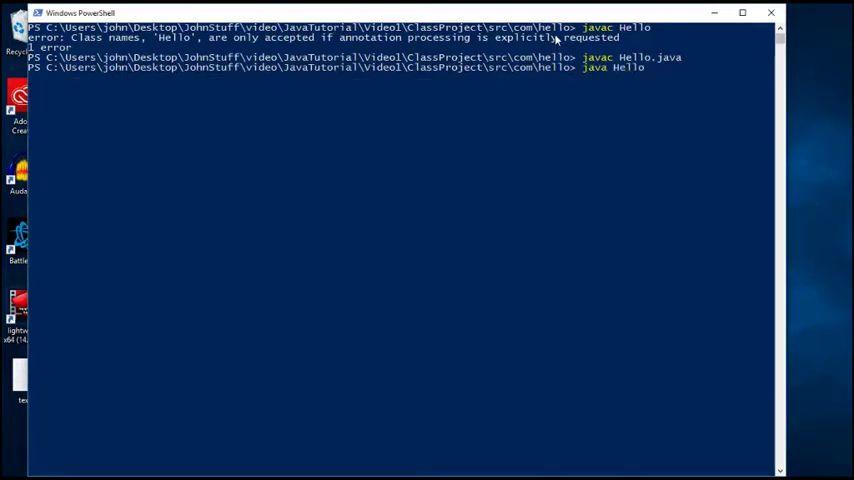
key("Return")
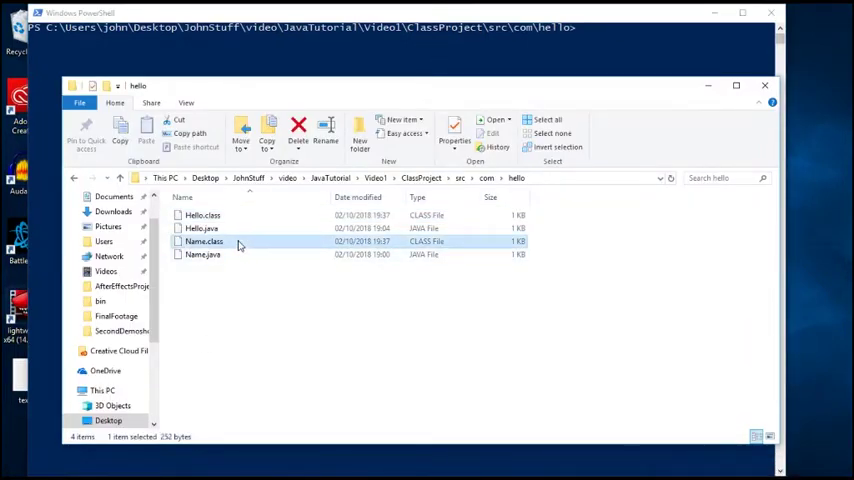
Select and remove Hello.class and Name.class, then move up to the com folder
left_click(298, 130)
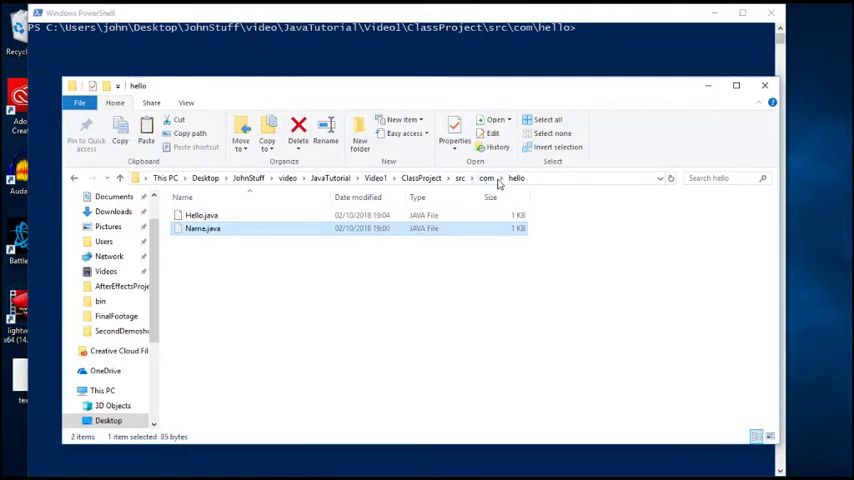
left_click(487, 178)
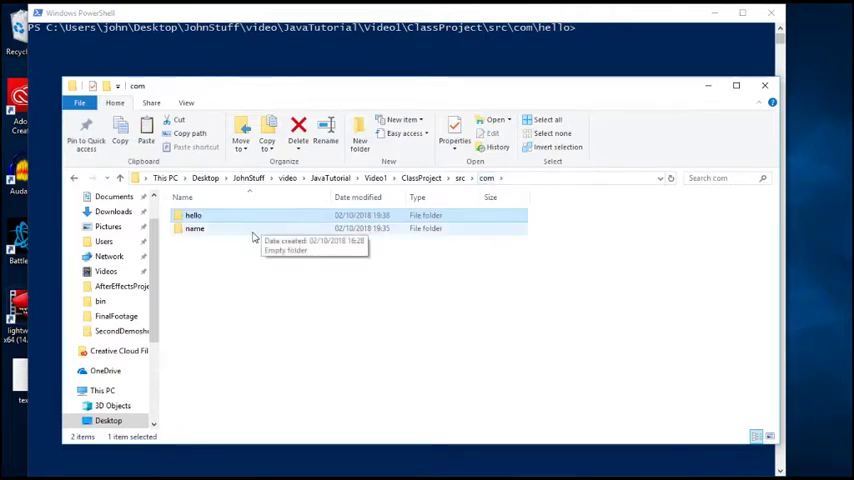
double_click(194, 228)
type("javac Hello.java")
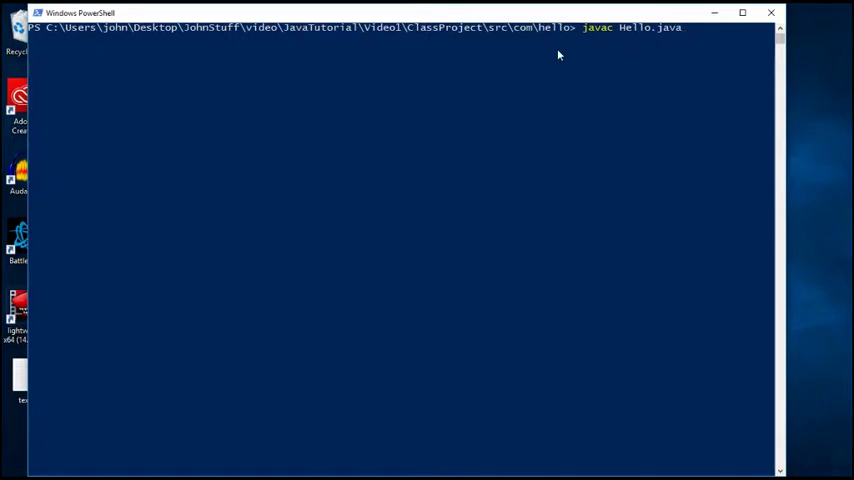
Recompile Hello.java, which fails on Name, then open com\name and select its path
key("Return")
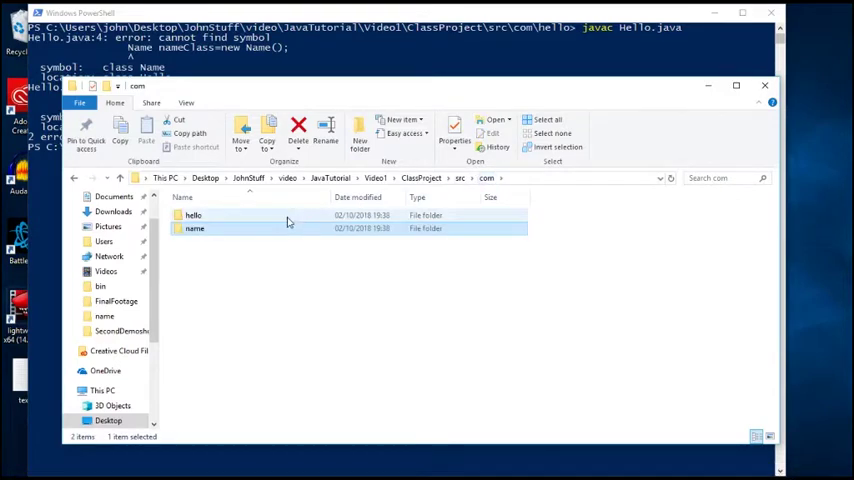
double_click(193, 215)
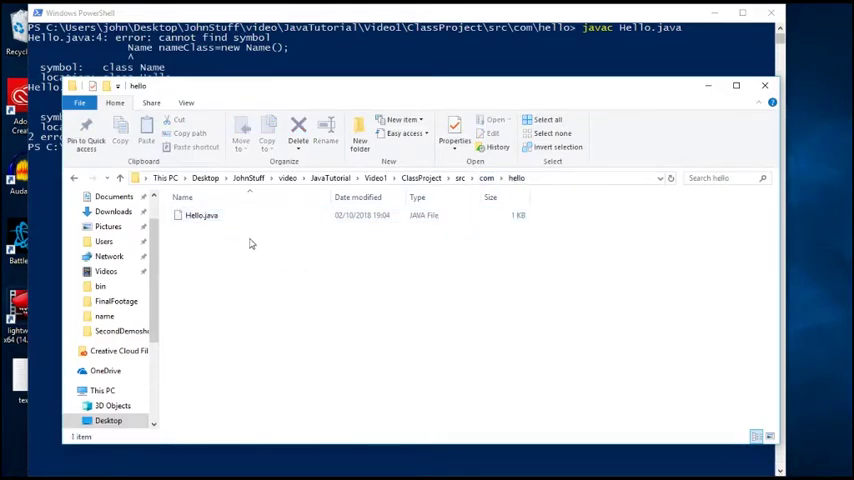
mouse_move(238, 238)
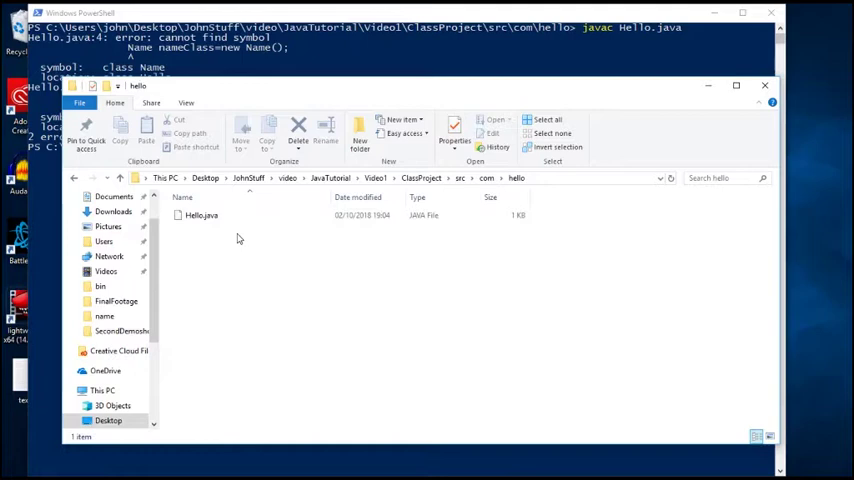
left_click(486, 178)
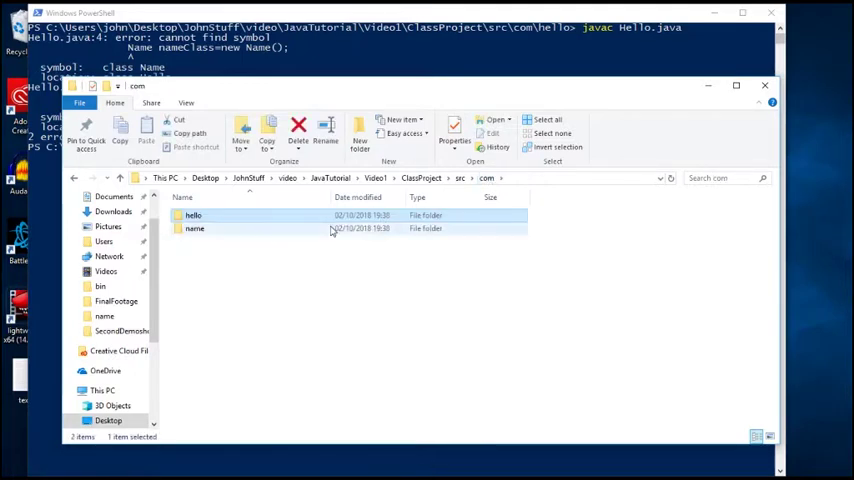
double_click(194, 228)
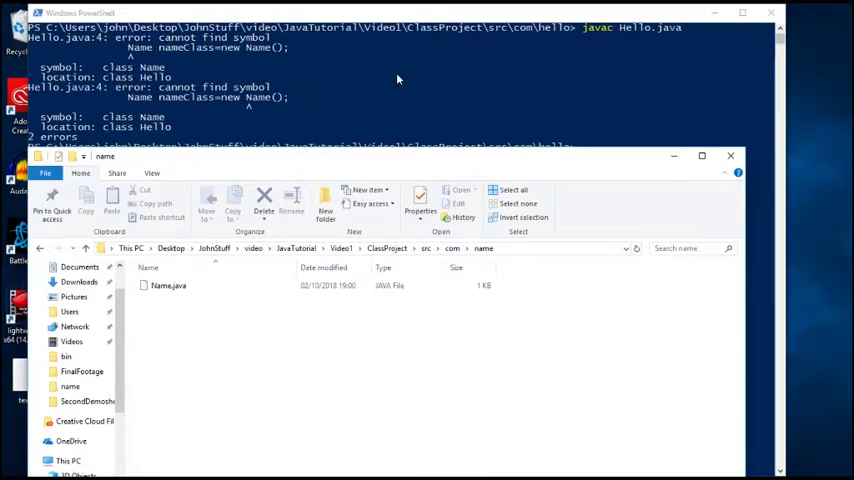
left_click(350, 248)
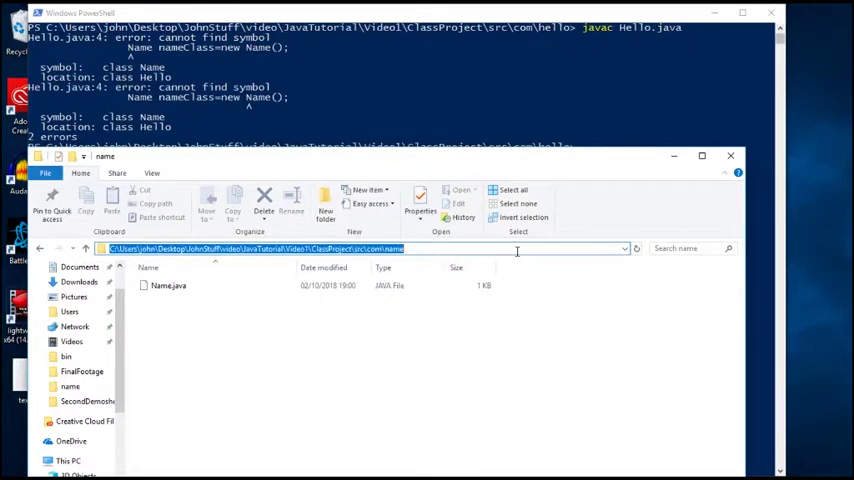
mouse_move(500, 98)
type("javac Hello.java")
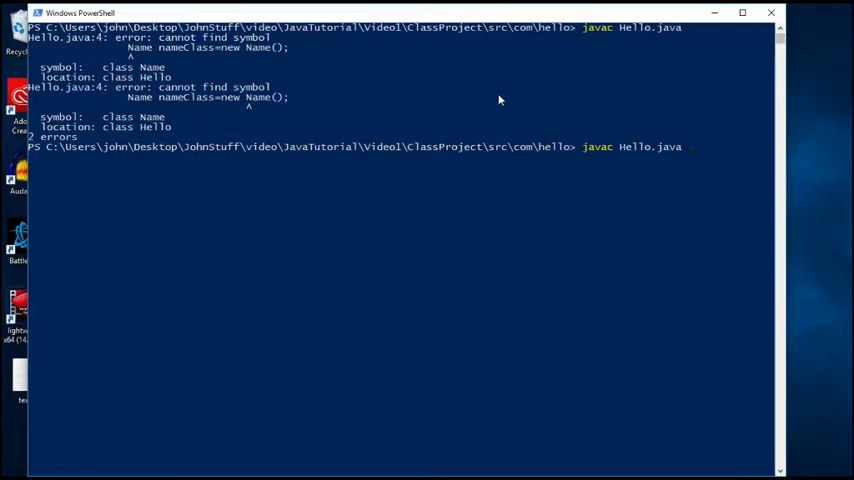
Compile with javac -cp C:\...\ClassProject\src\com\name Hello.java and confirm Name.class appears
type("-cp")
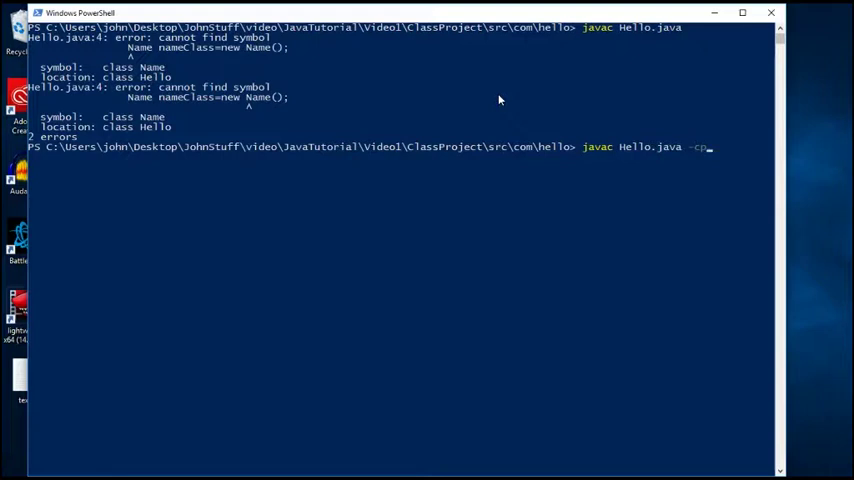
type("lass")
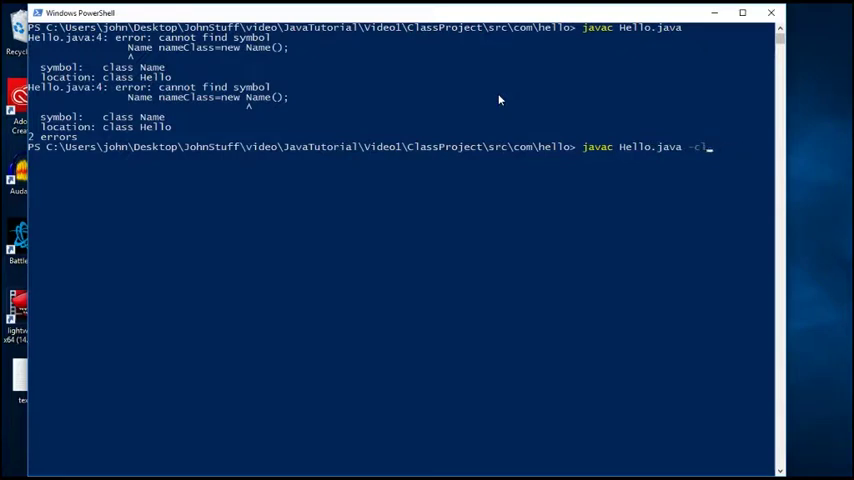
type("p")
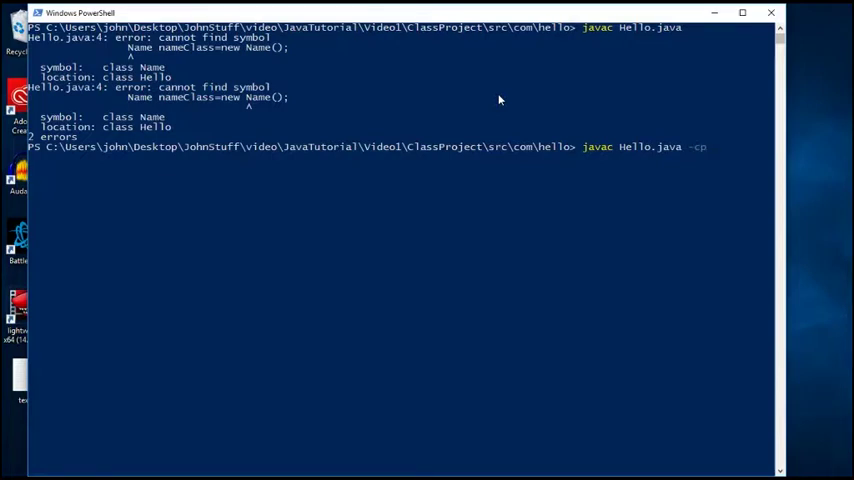
type("C:\\Users\\john\\Desktop\\JohnStuff\\video\\JavaTutorial\\Video1\\ClassProject\\src\\com\\name")
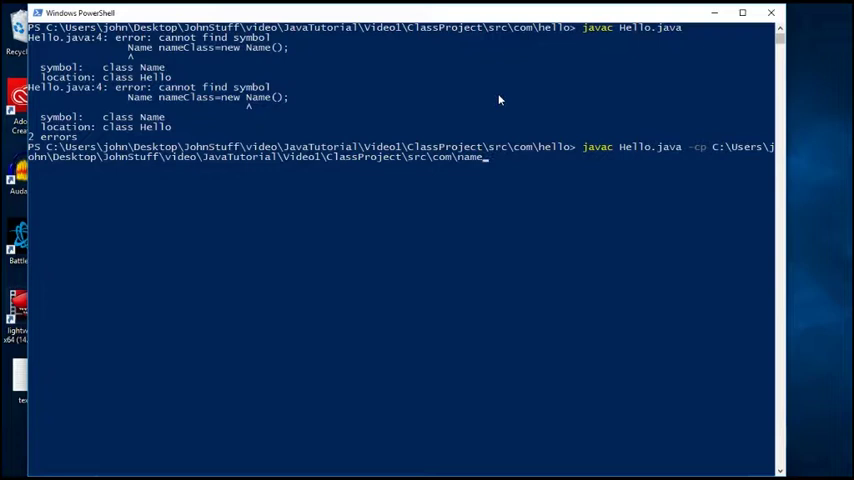
key("Return")
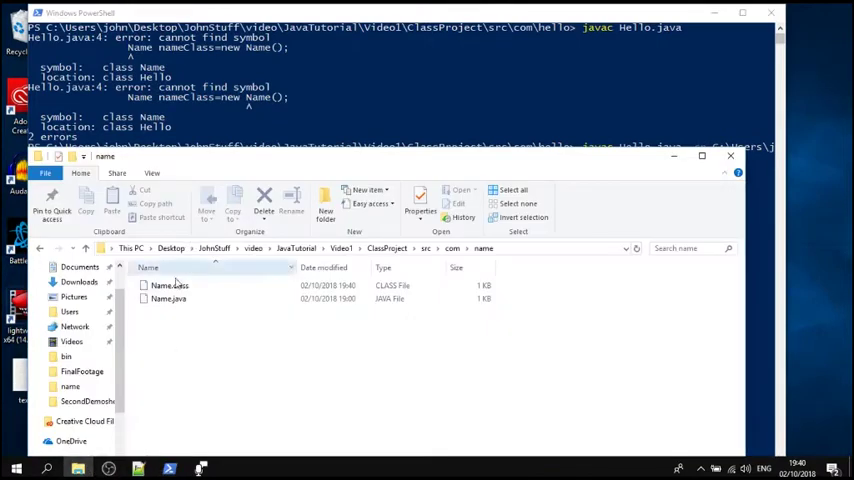
left_click(168, 285)
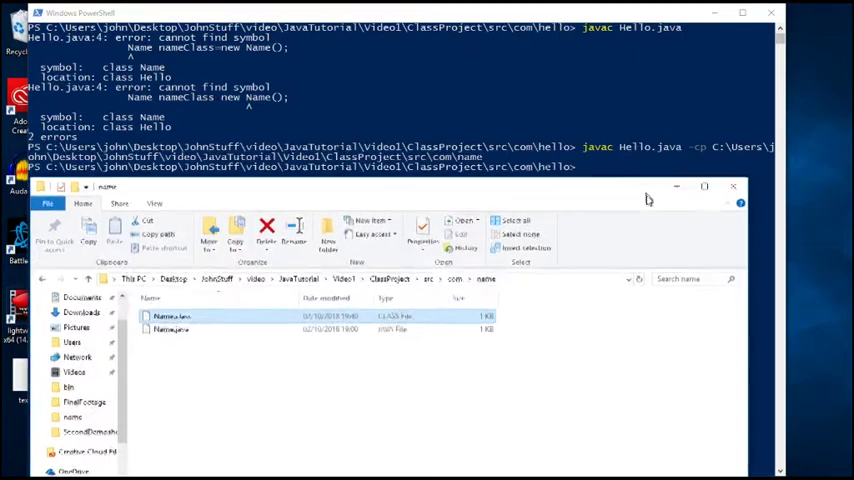
left_click(455, 280)
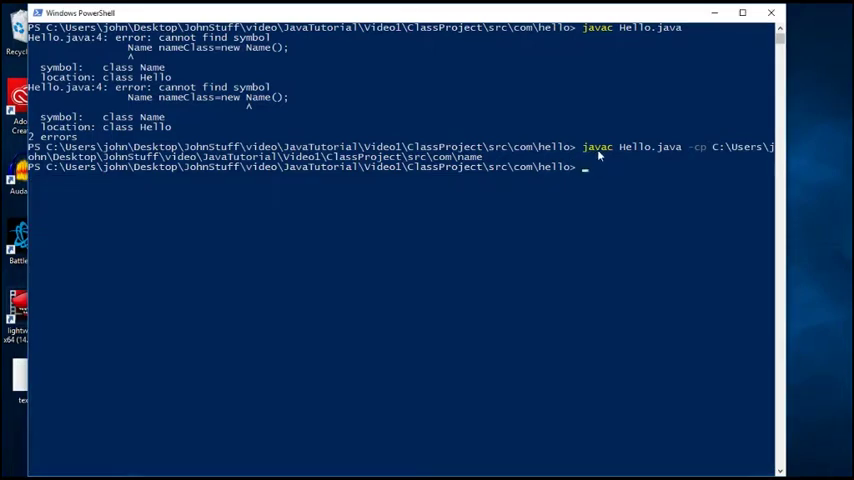
Run javac Hello without the extension, then java Hello, hitting NoClassDefFoundError for Name
type("javac Hello.java")
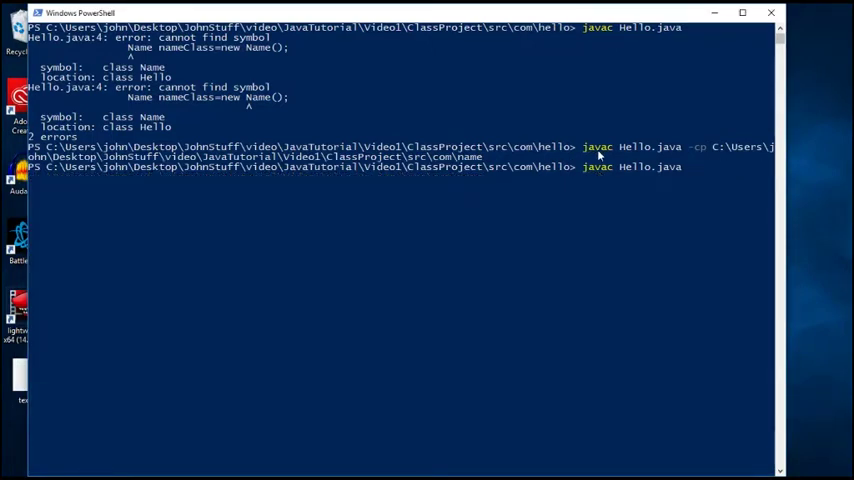
key("BackSpace")
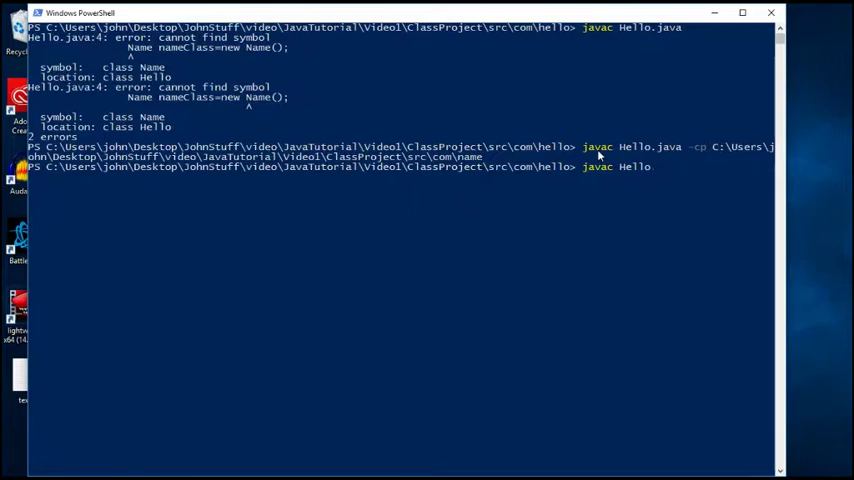
key("Return")
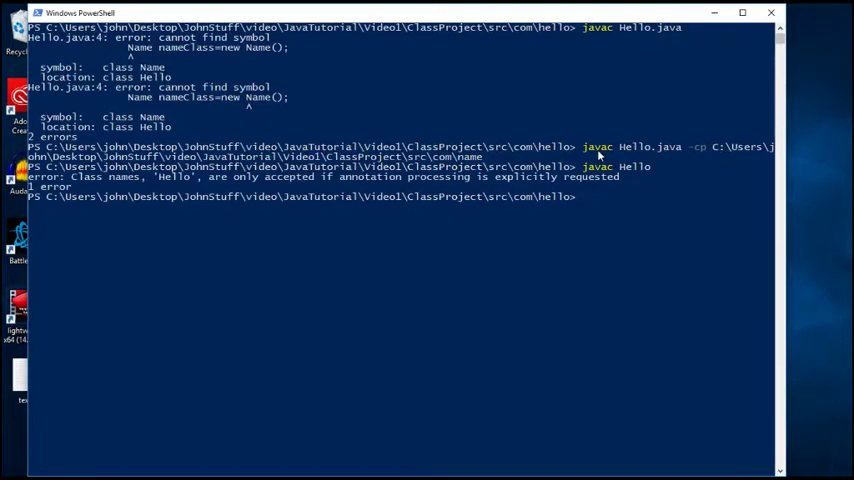
type("javac Hello")
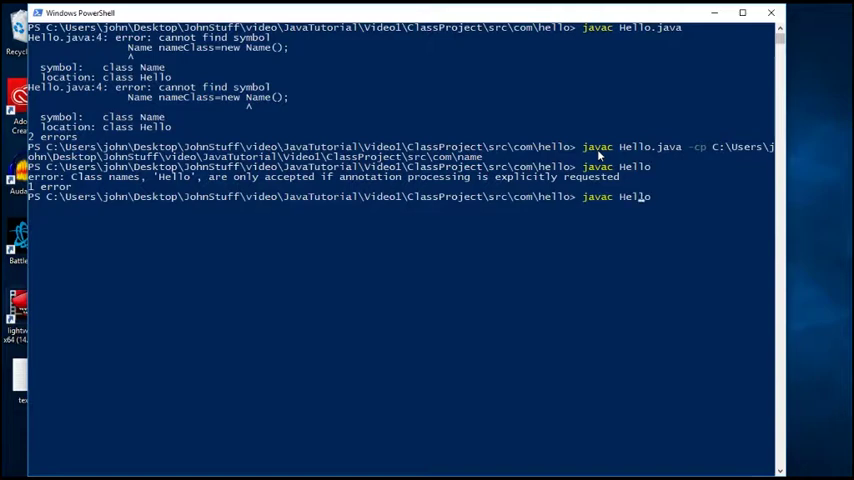
key("Return")
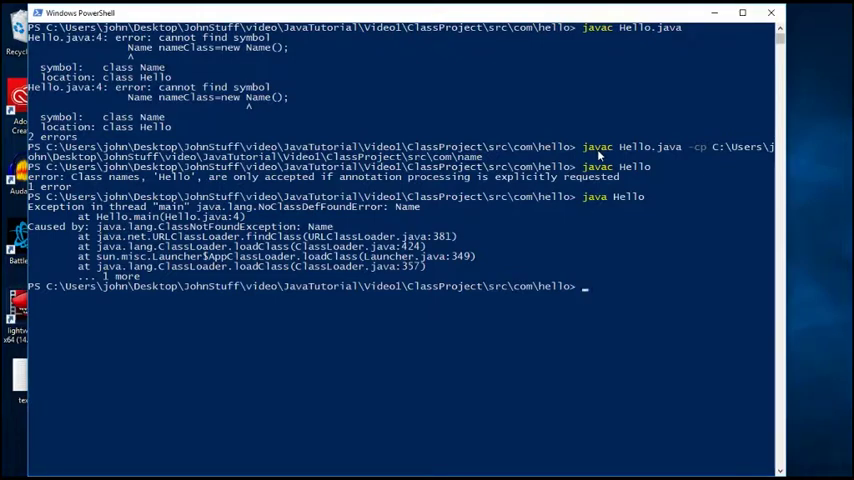
Run java -cp with the current and name folders, printing 'Hello John'
type("java Hello")
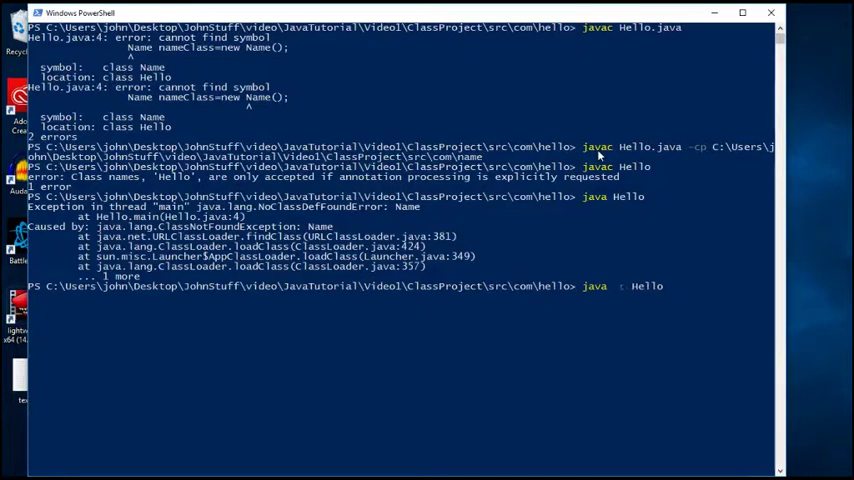
type("-cp\"")
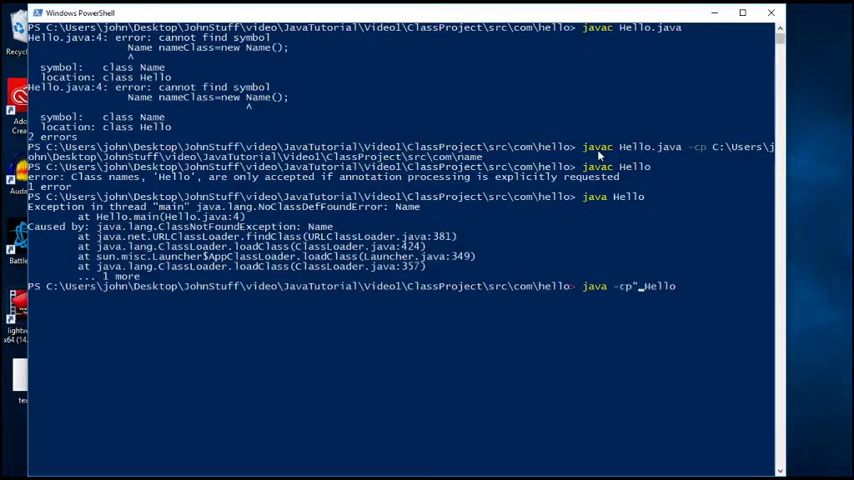
type("\"")
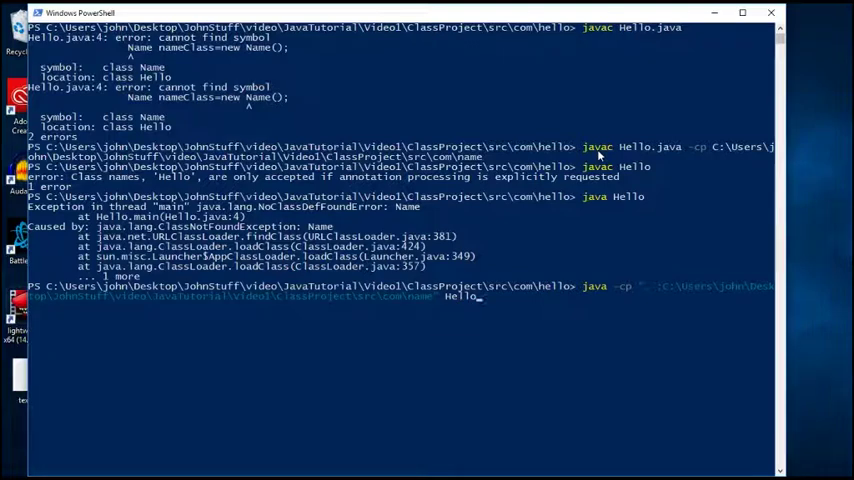
key("Return")
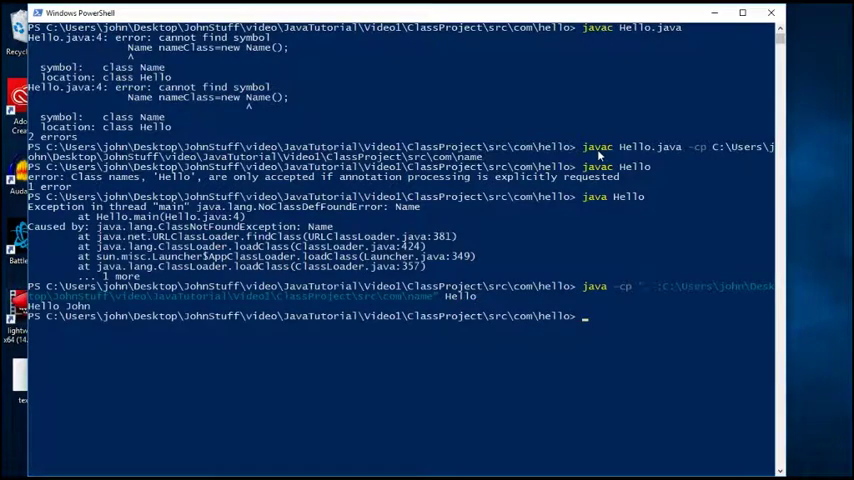